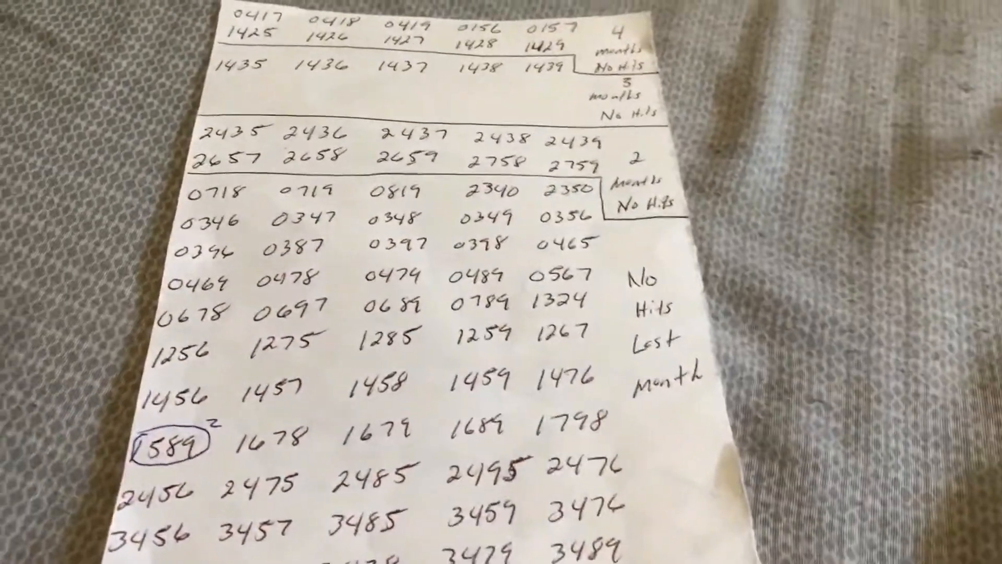
scroll("down", 3)
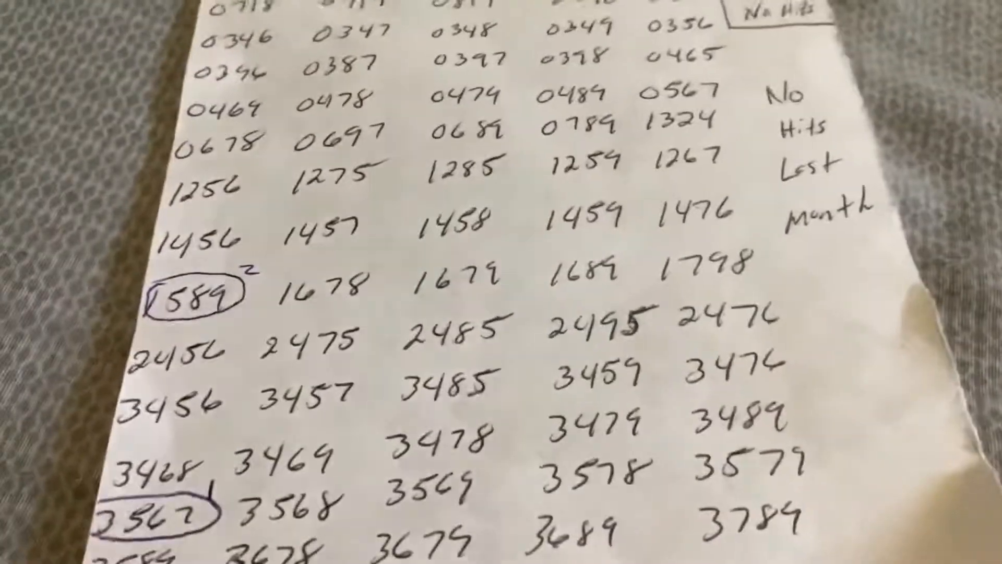